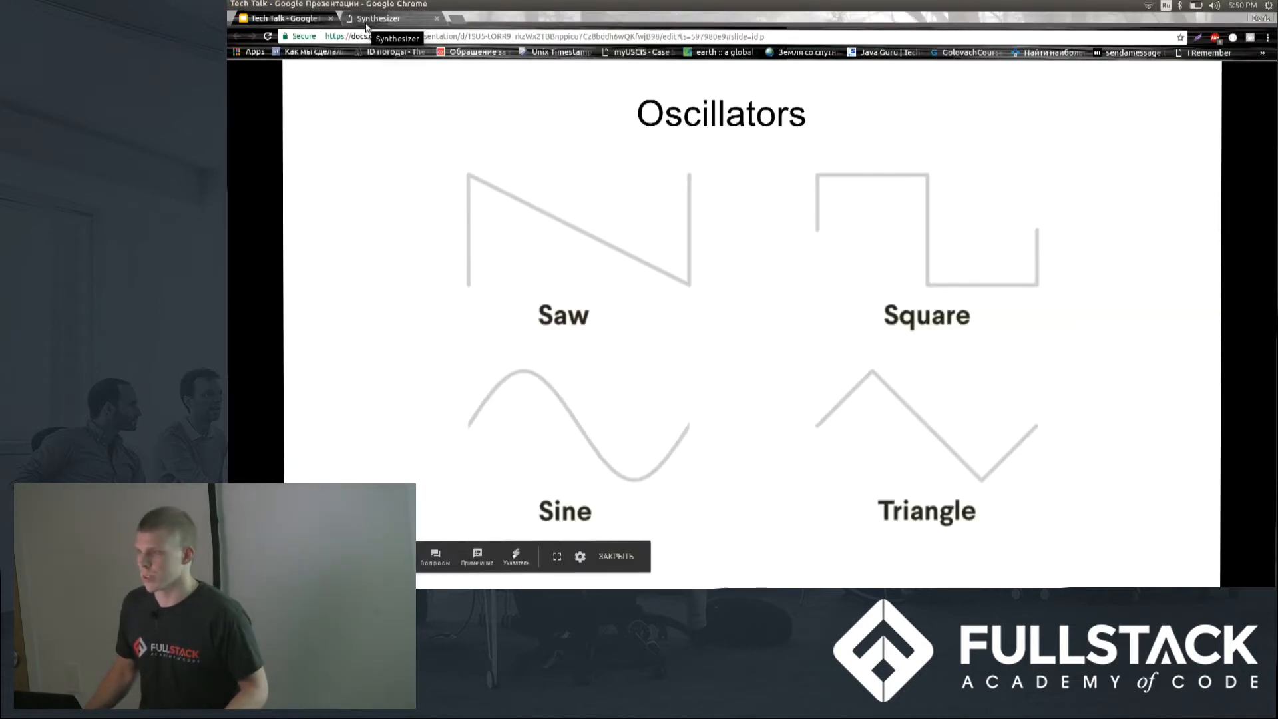
# Switch to the piano synthesizer page and choose a waveform for its oscillator
pyautogui.click(376, 17)
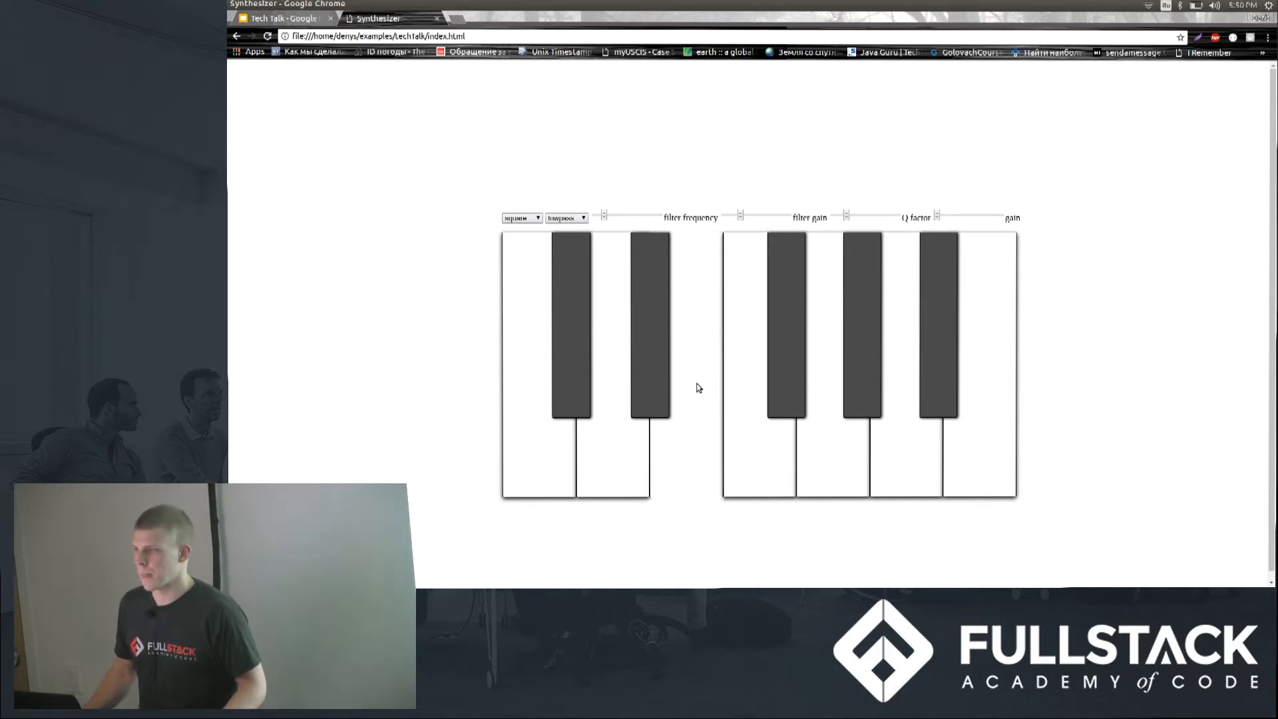
pyautogui.click(520, 217)
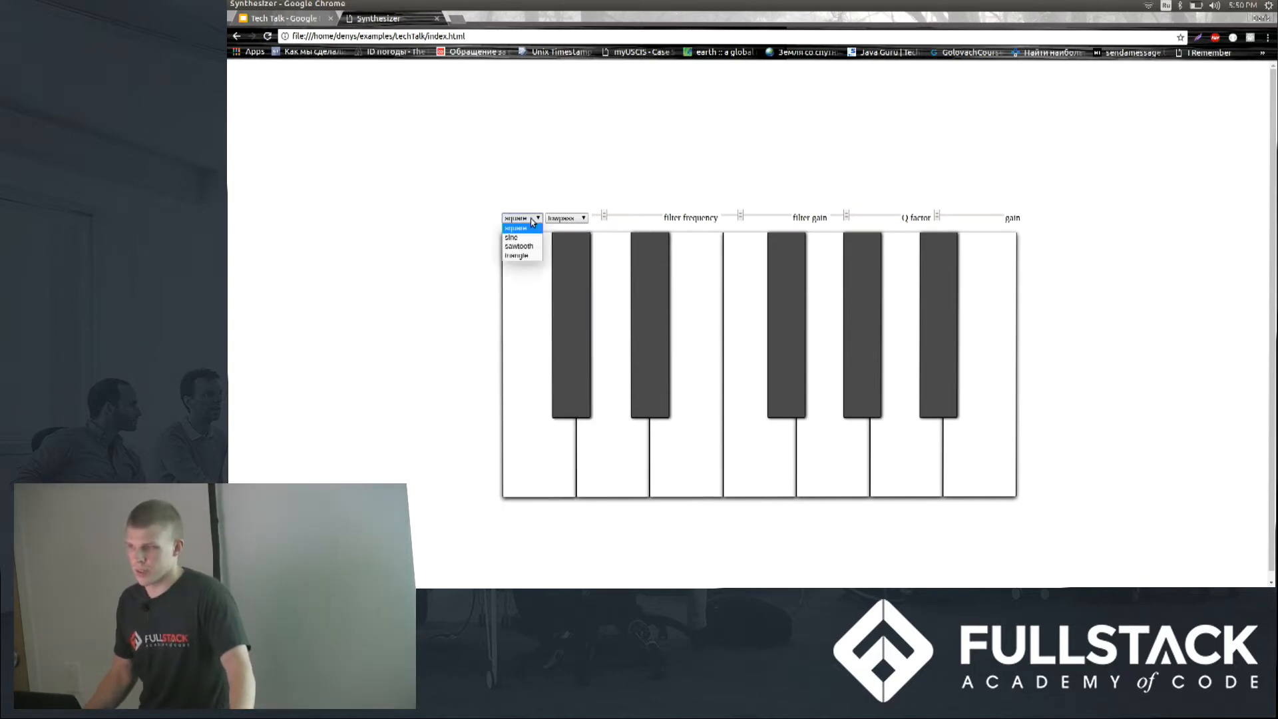
pyautogui.click(517, 228)
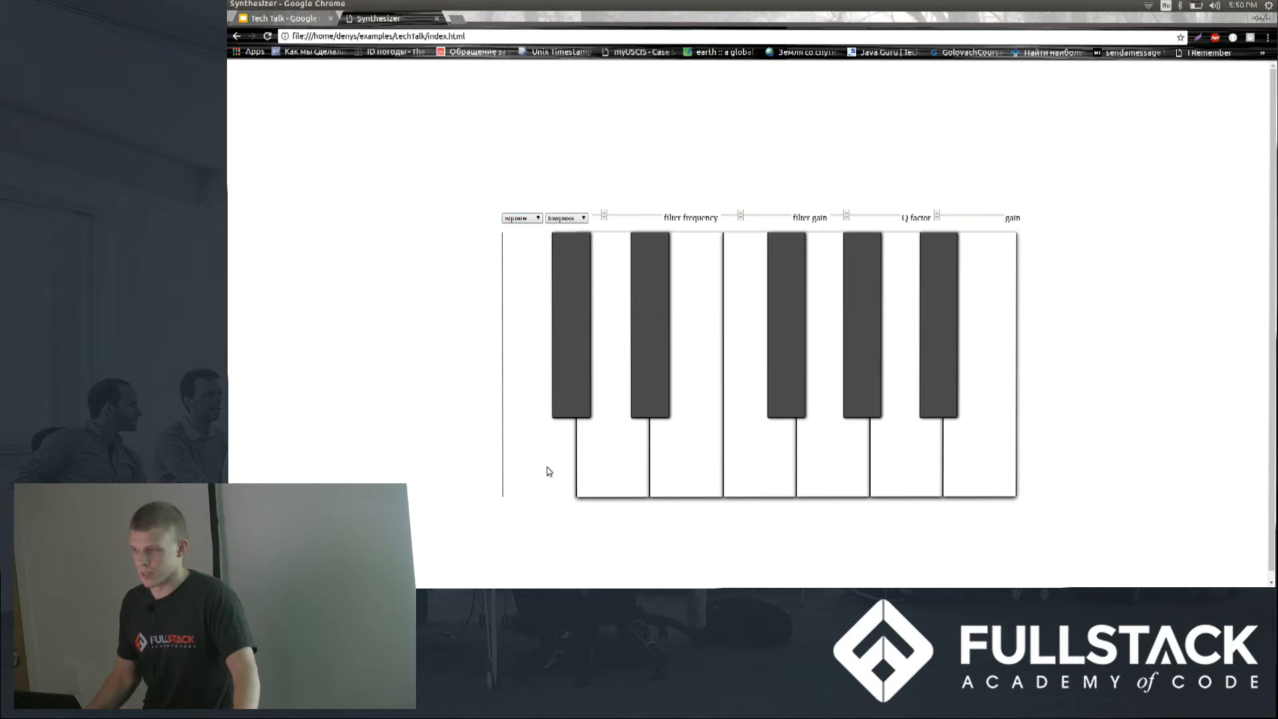
pyautogui.moveTo(546, 452)
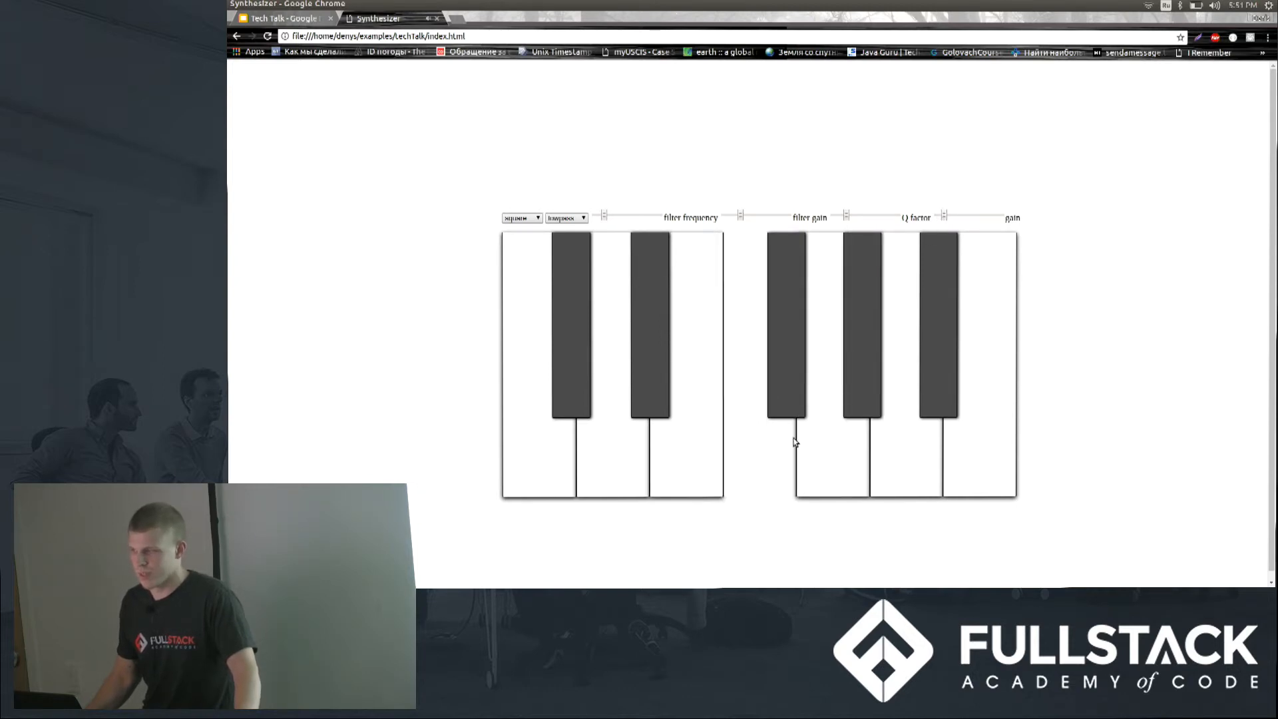
pyautogui.moveTo(760, 473)
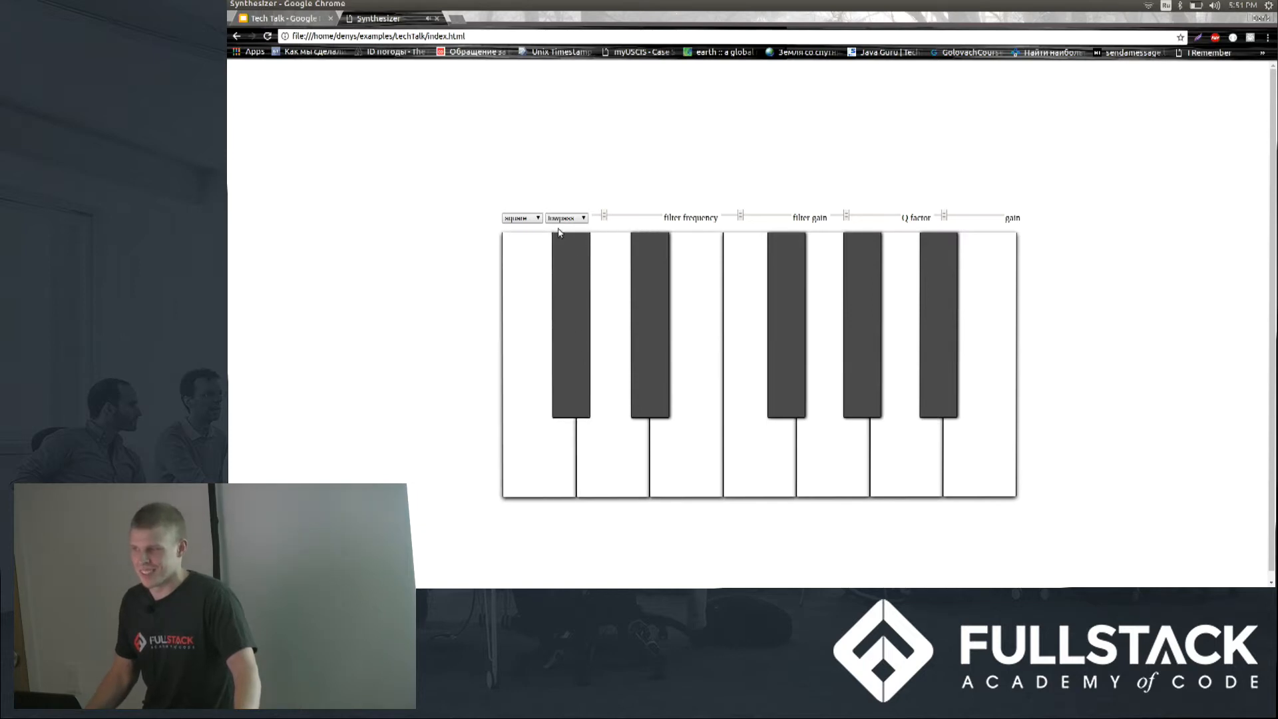
pyautogui.click(281, 18)
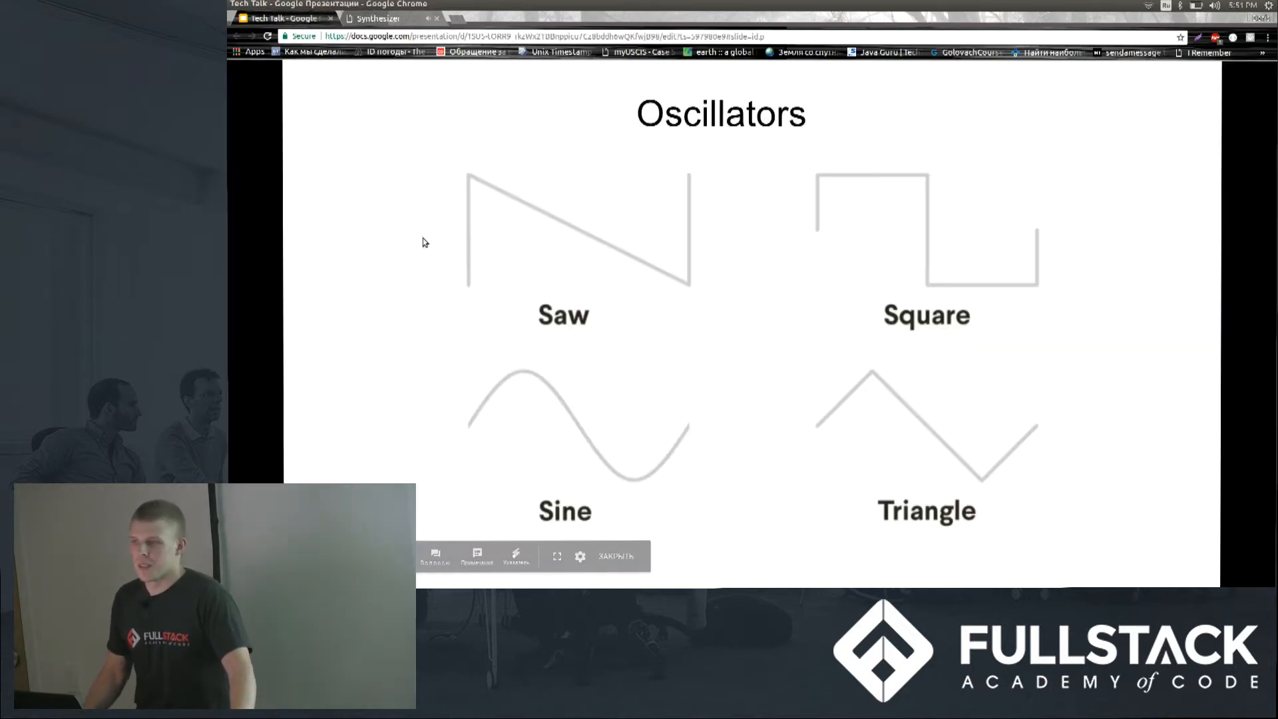
pyautogui.click(556, 557)
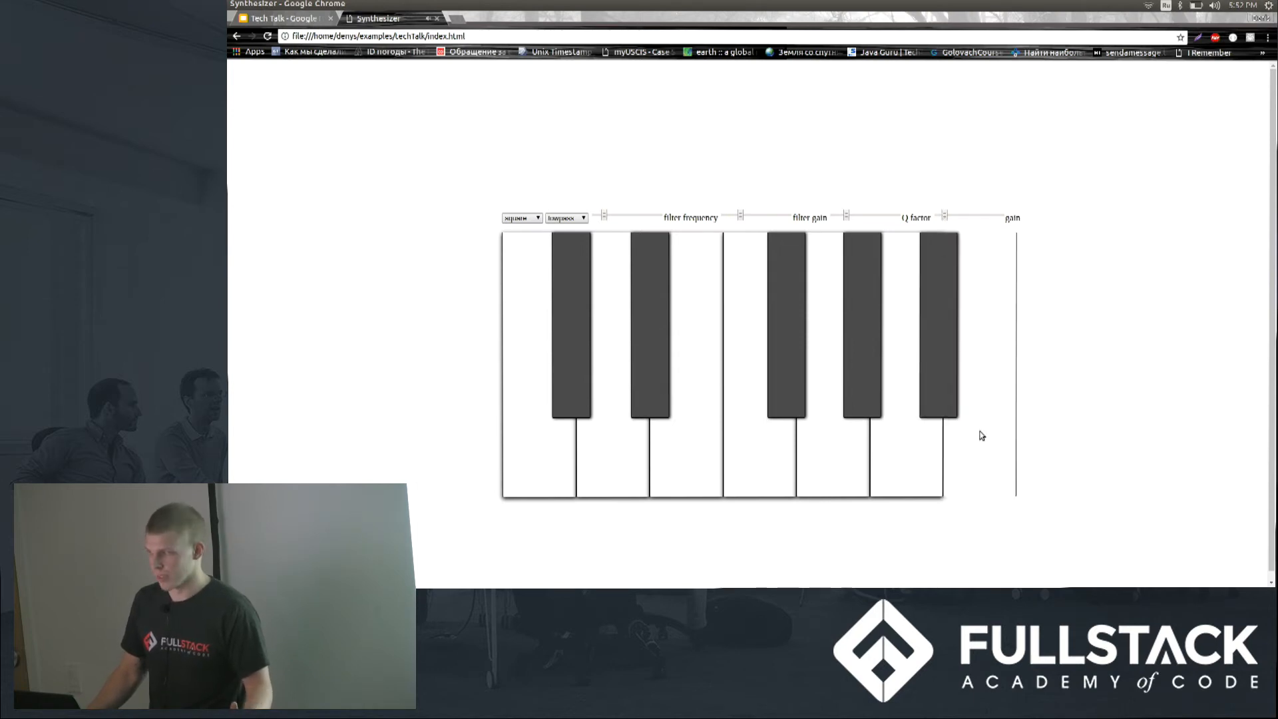
pyautogui.moveTo(984, 438)
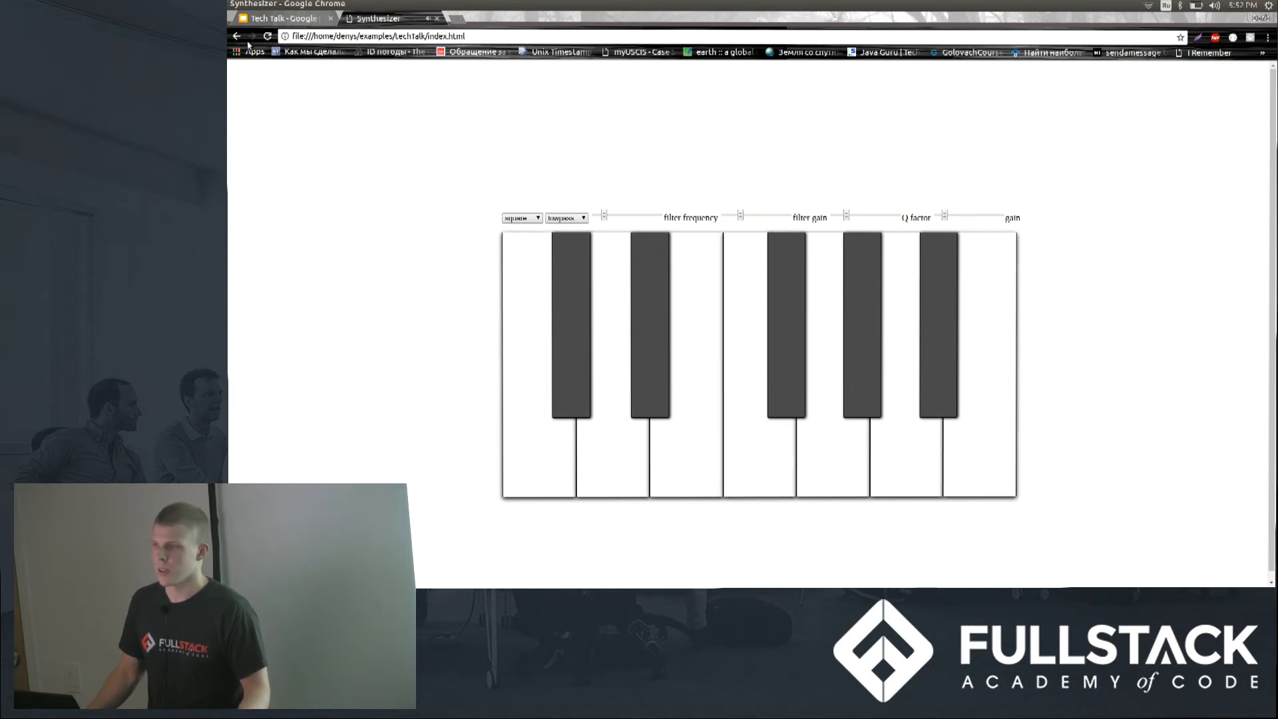
# Return to the Tech Talk presentation and advance it toward the Filters slide
pyautogui.click(281, 18)
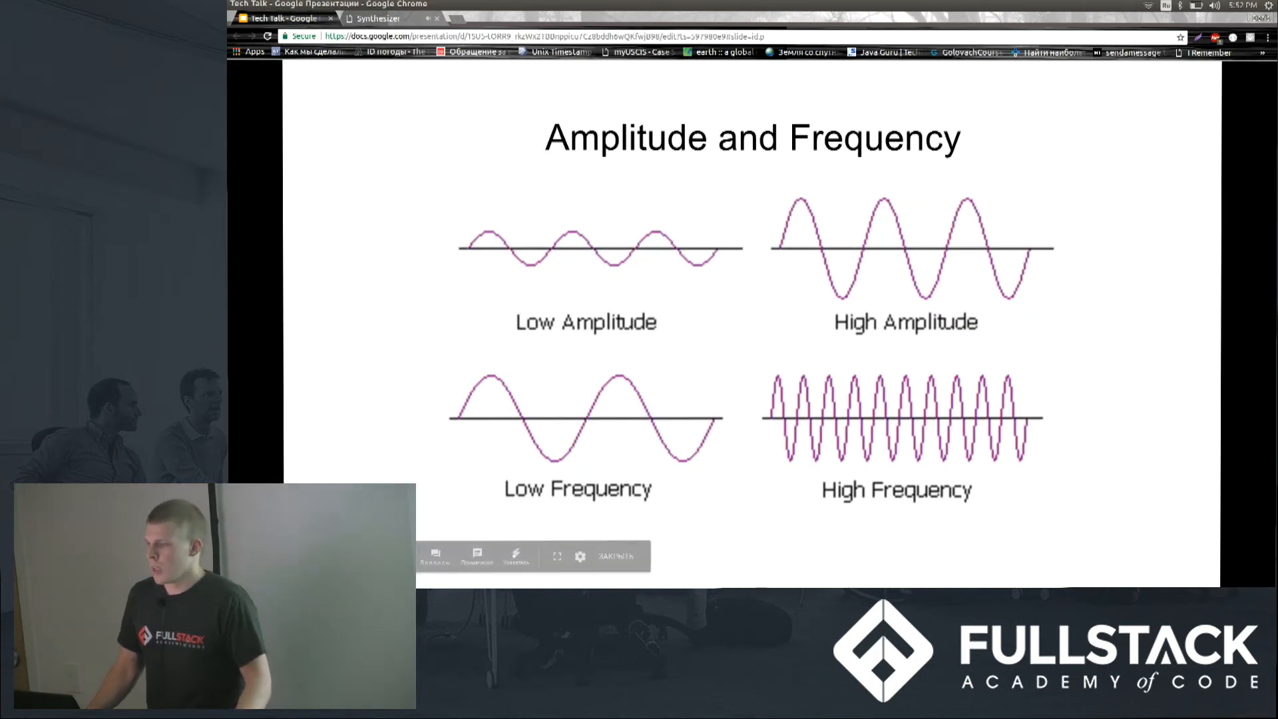
pyautogui.click(558, 555)
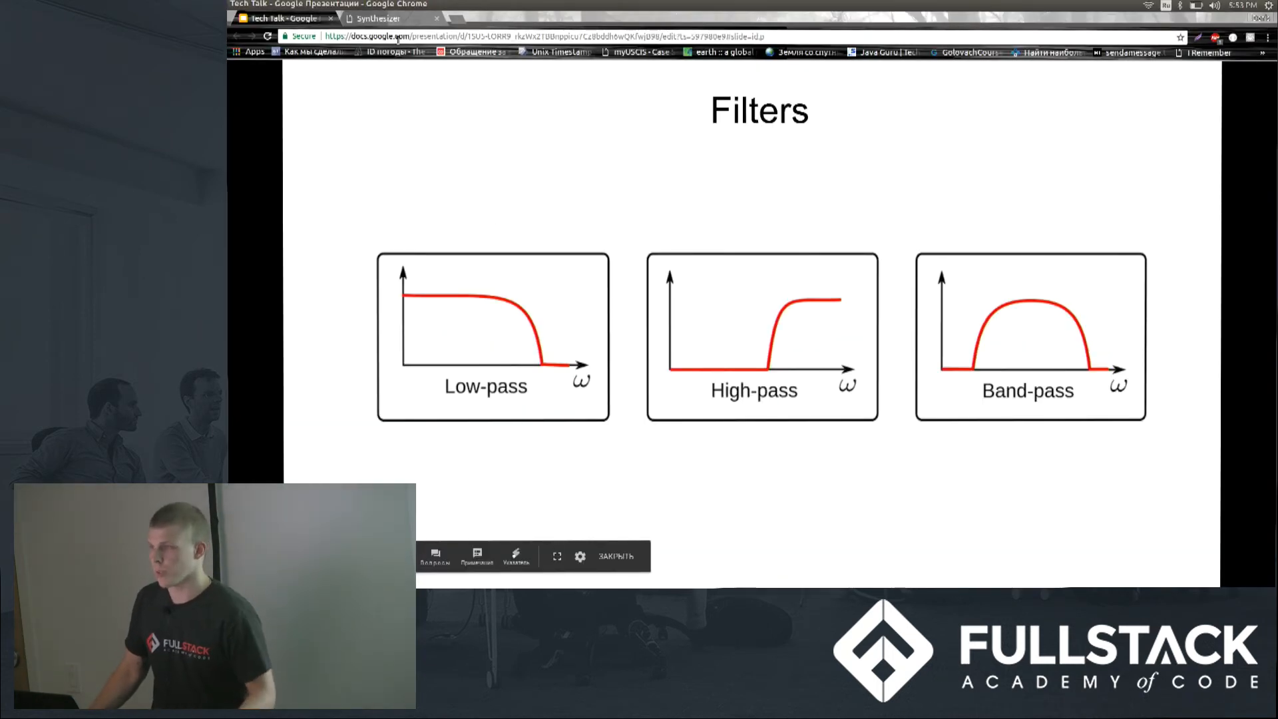
# Bring the piano synthesizer page back on screen with its filter controls
pyautogui.click(377, 17)
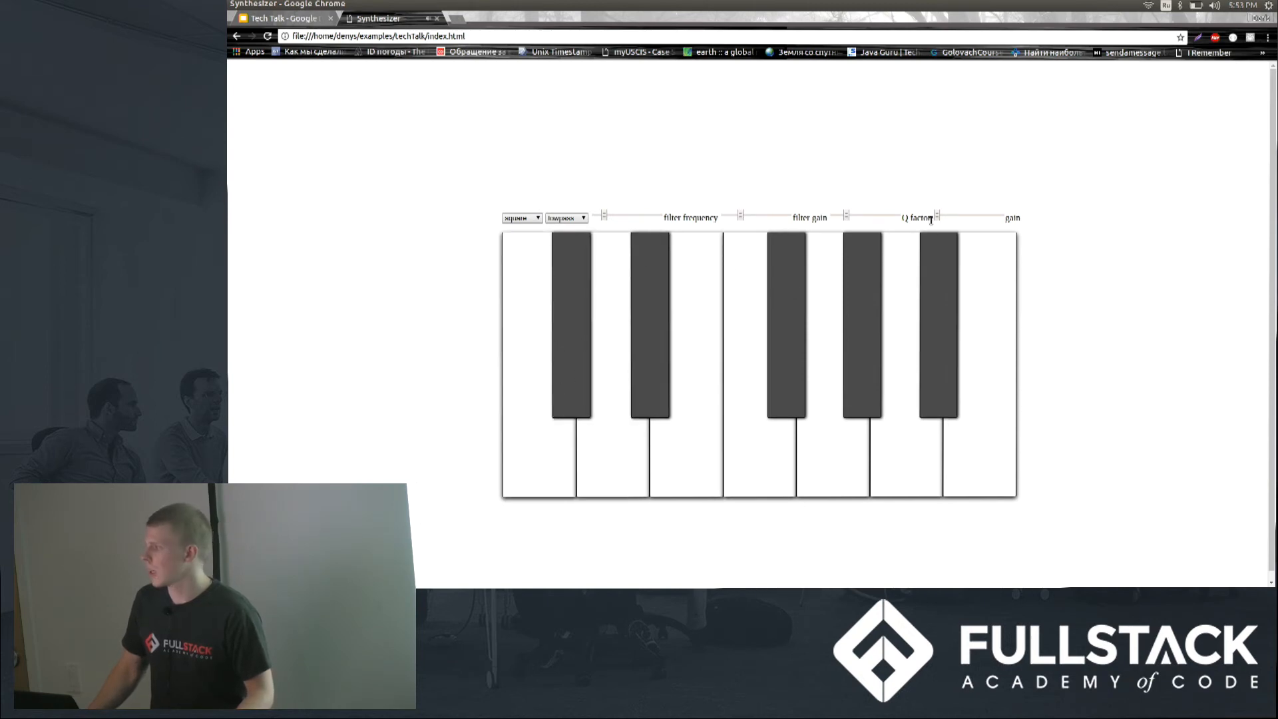
pyautogui.moveTo(616, 222)
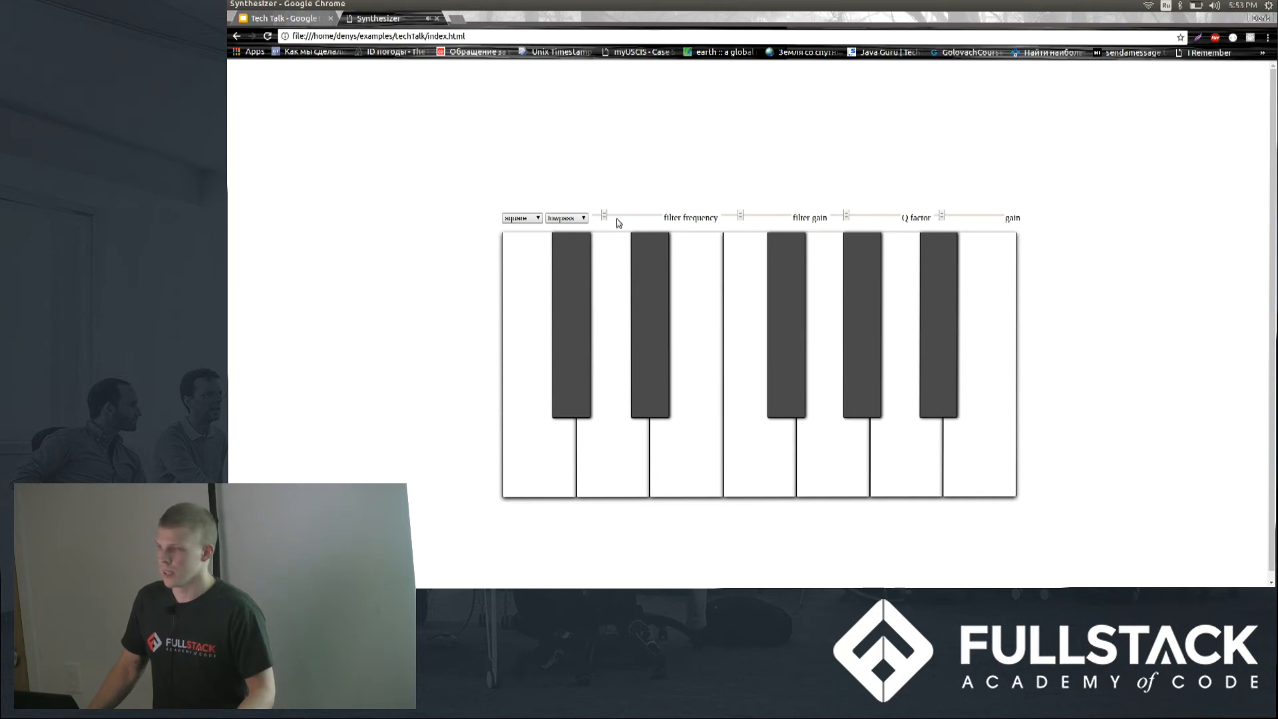
pyautogui.moveTo(607, 219)
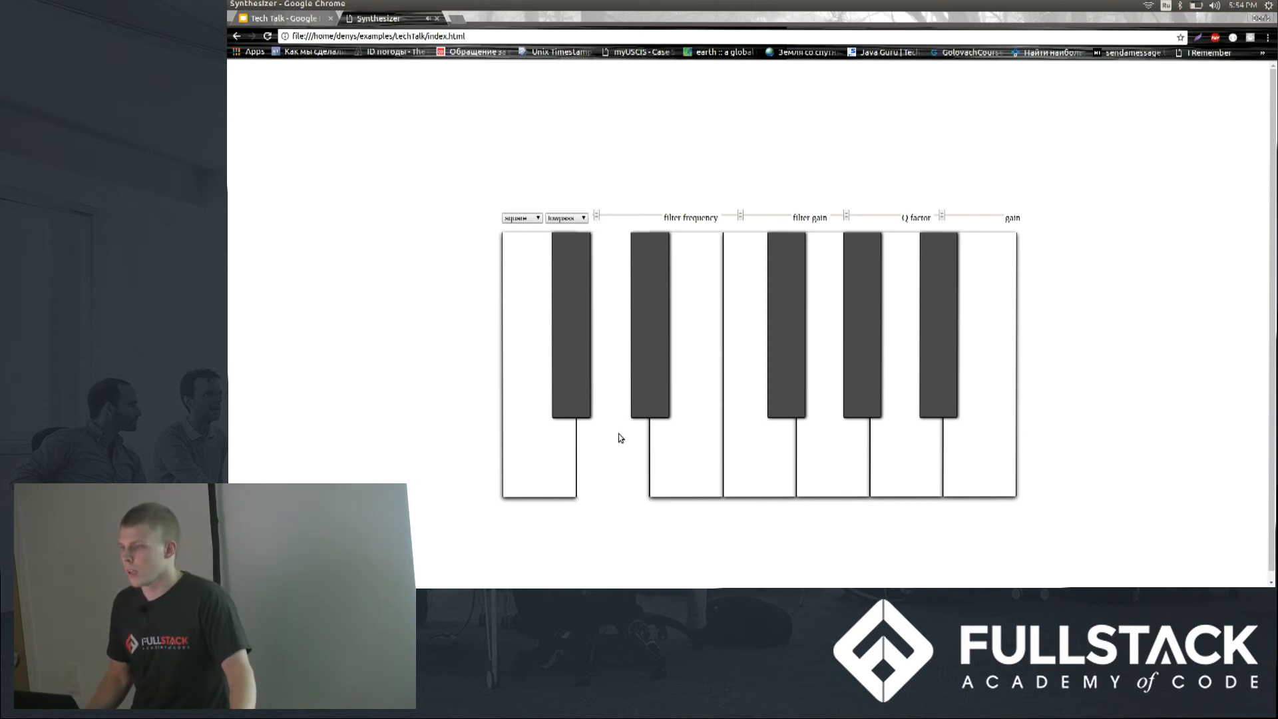
# Return to the presentation, show it full screen and advance to the audio context diagram slide
pyautogui.click(281, 18)
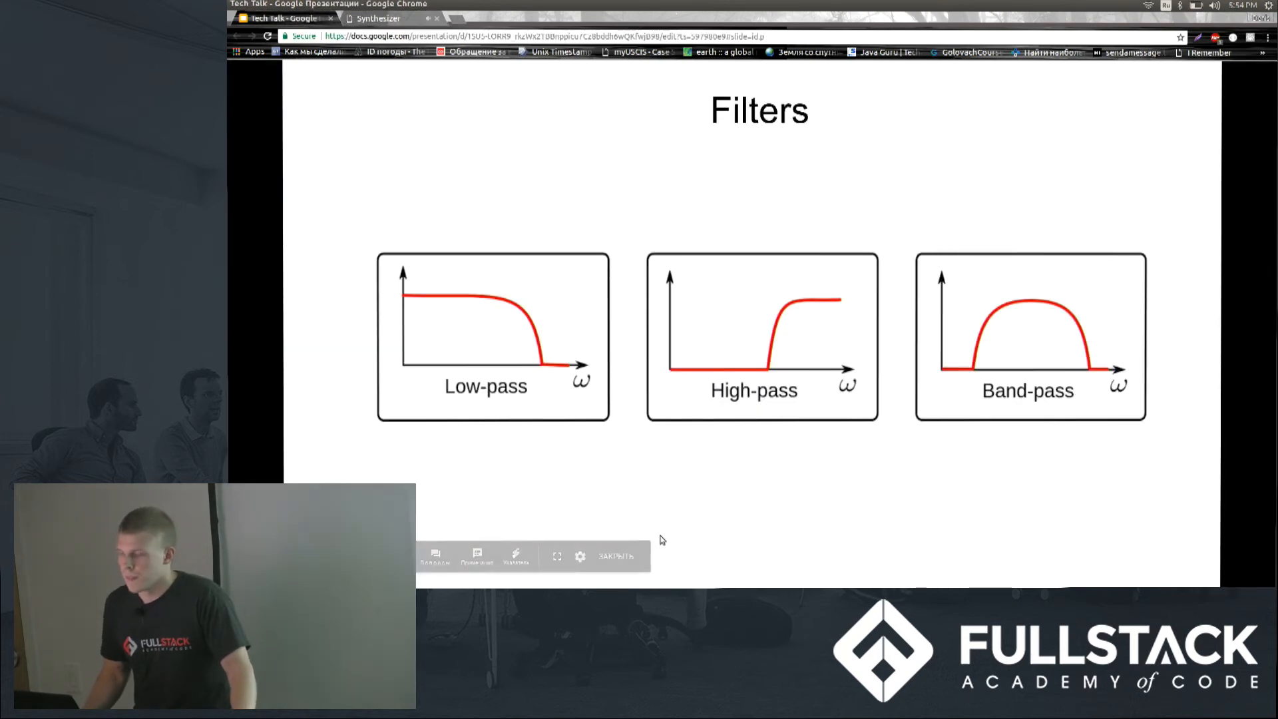
pyautogui.click(557, 555)
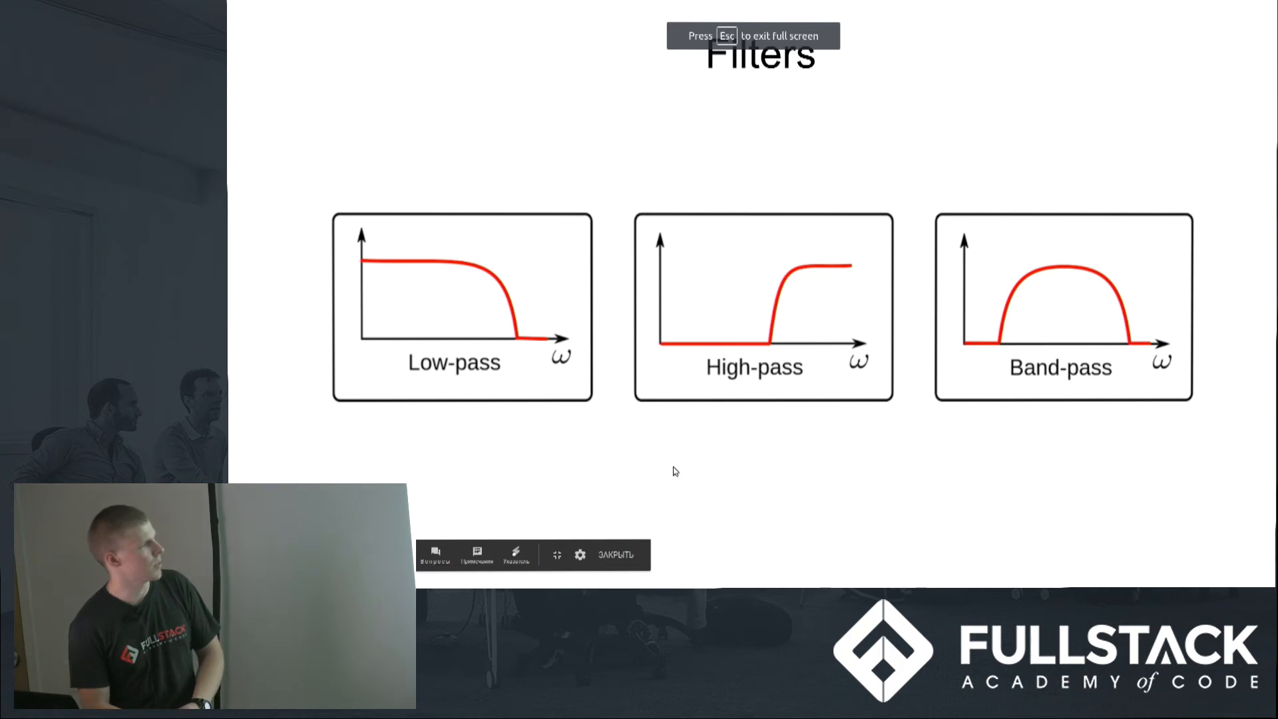
pyautogui.press('Right')
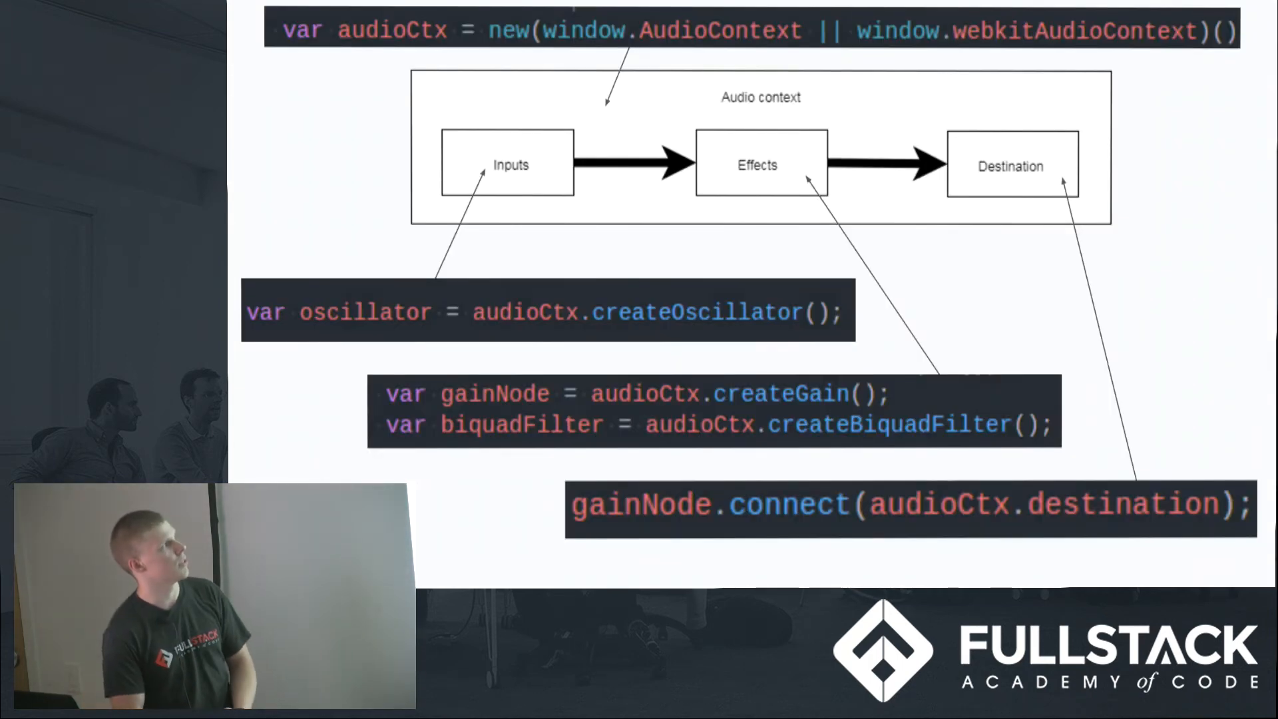